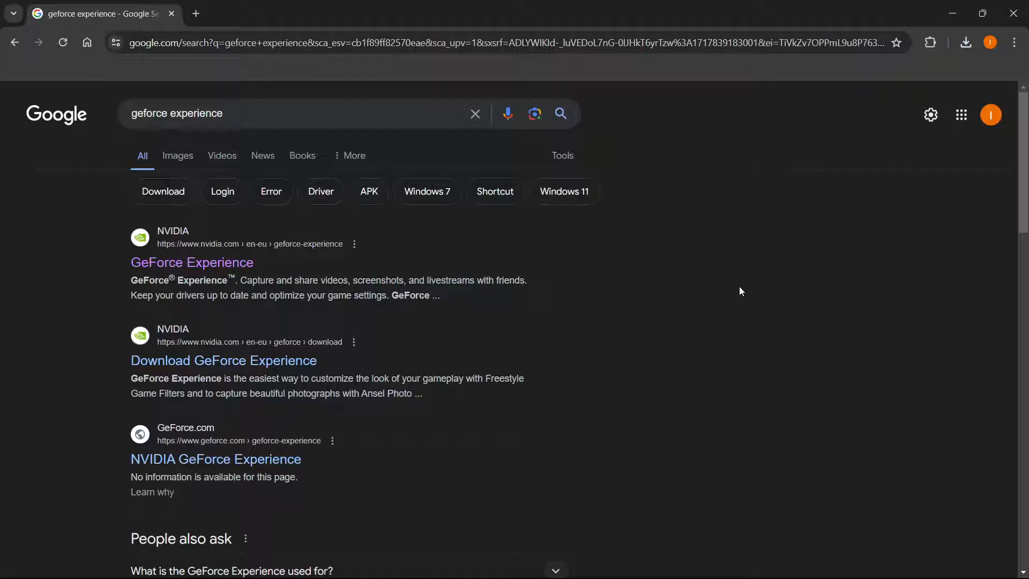
mouse_move(336, 134)
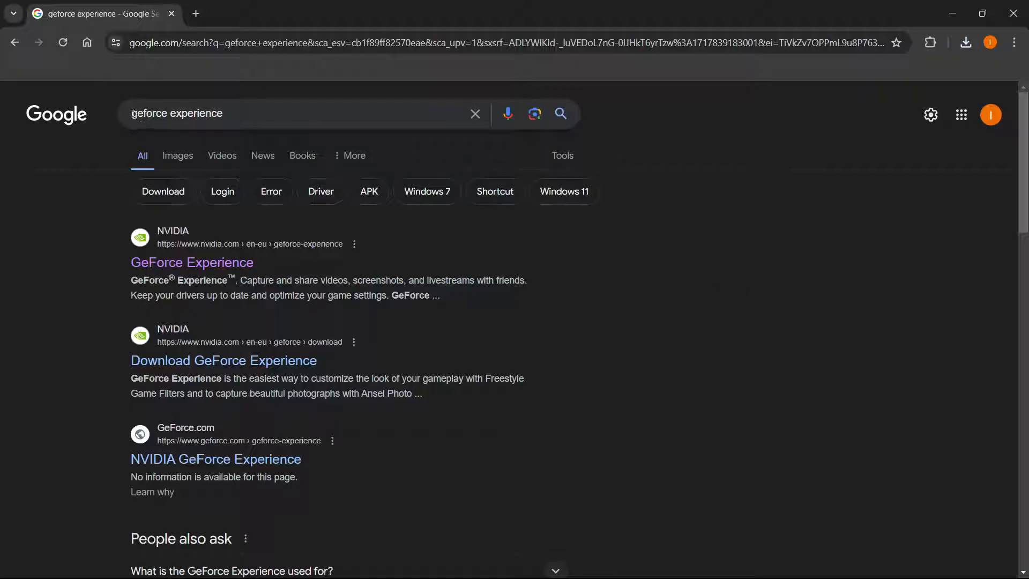
mouse_move(195, 234)
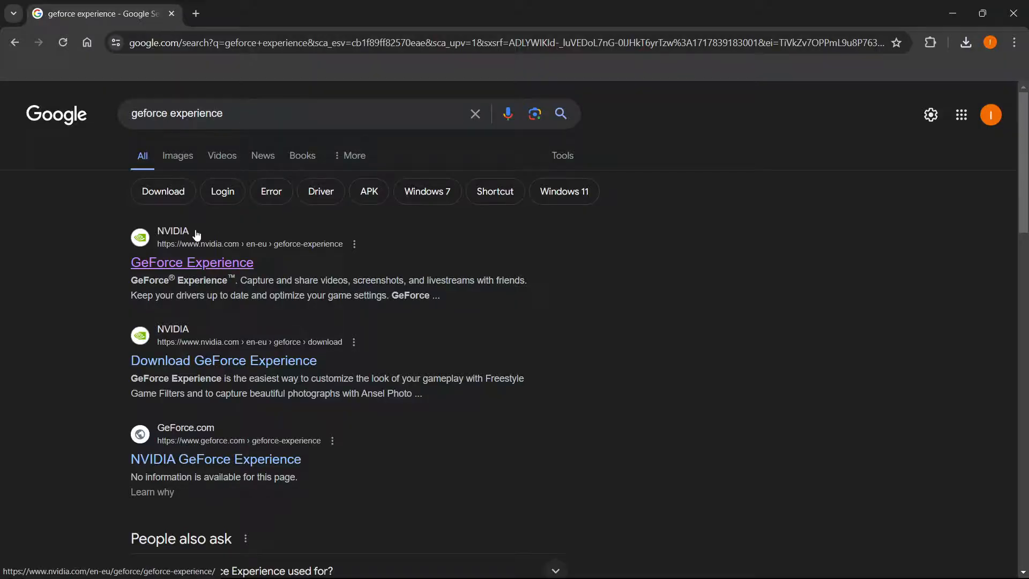
mouse_move(163, 257)
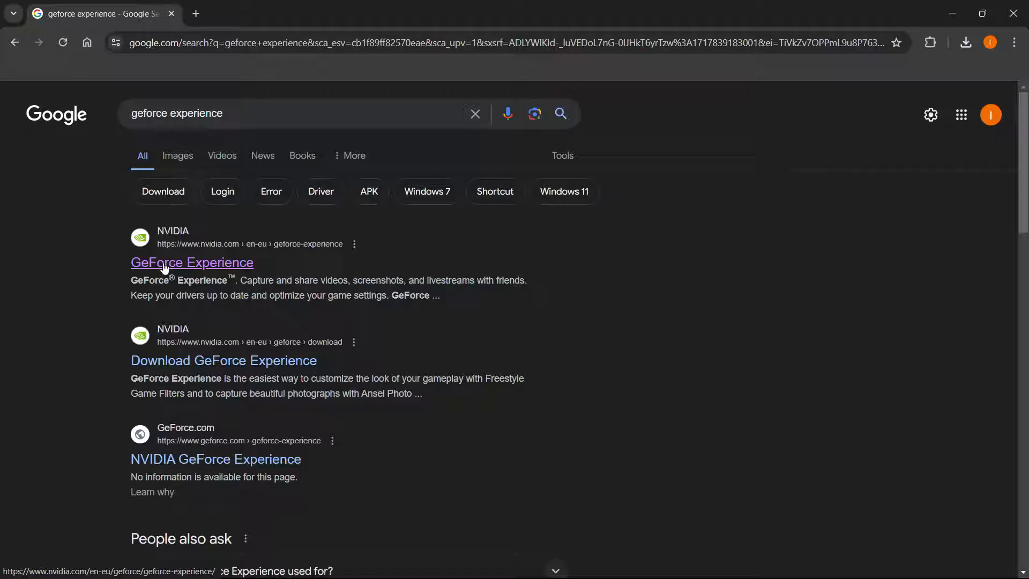
mouse_move(200, 266)
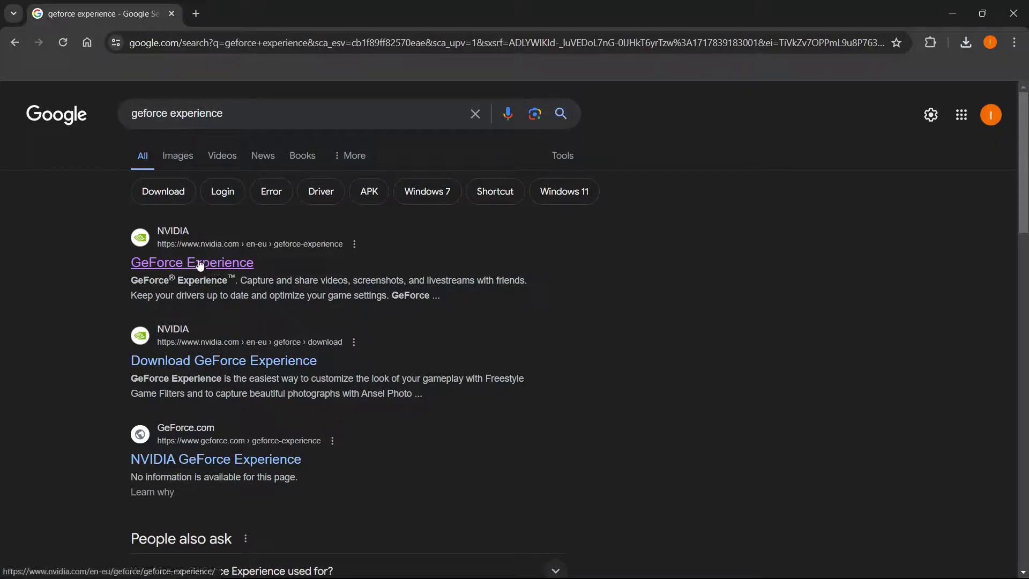
mouse_move(205, 257)
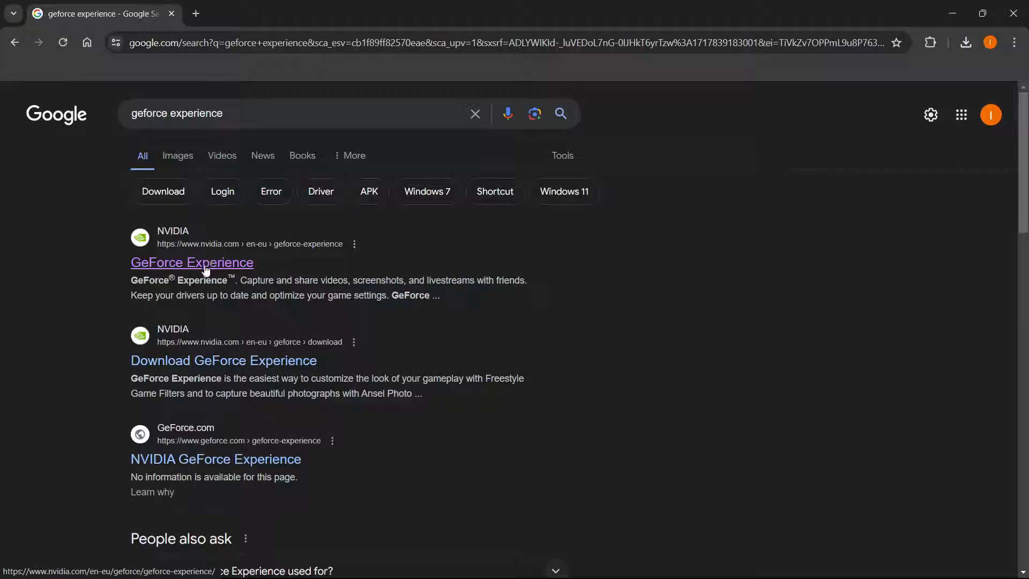
- Download the GeForce Experience installer from nvidia.com and show it in its Downloads folder
left_click(191, 262)
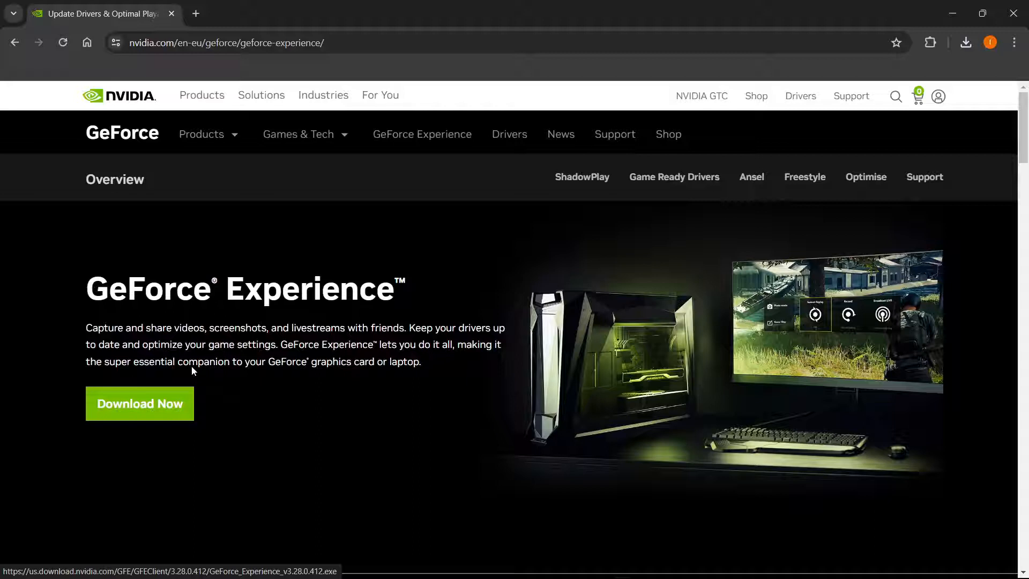
mouse_move(947, 113)
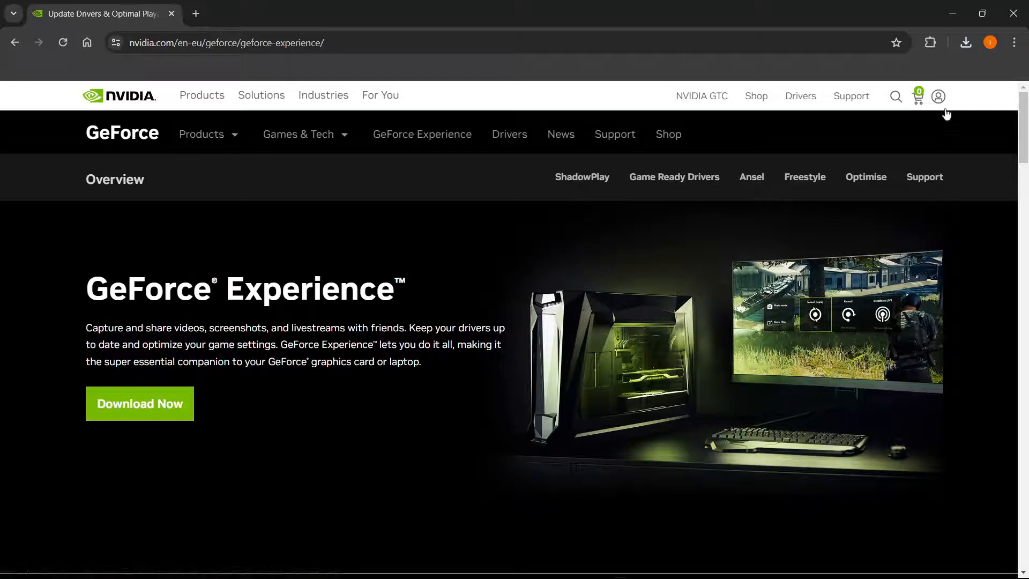
left_click(966, 41)
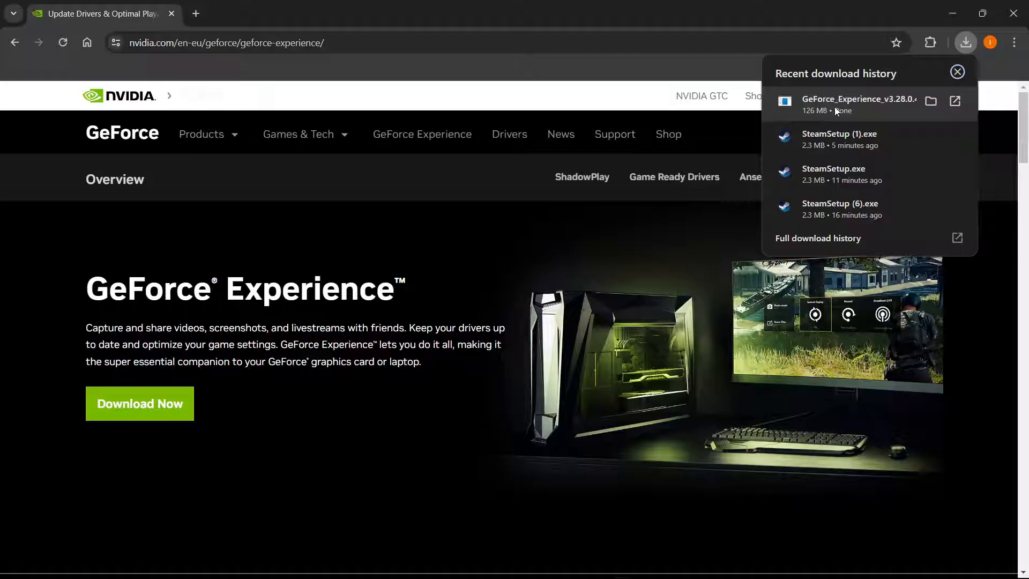
left_click(957, 72)
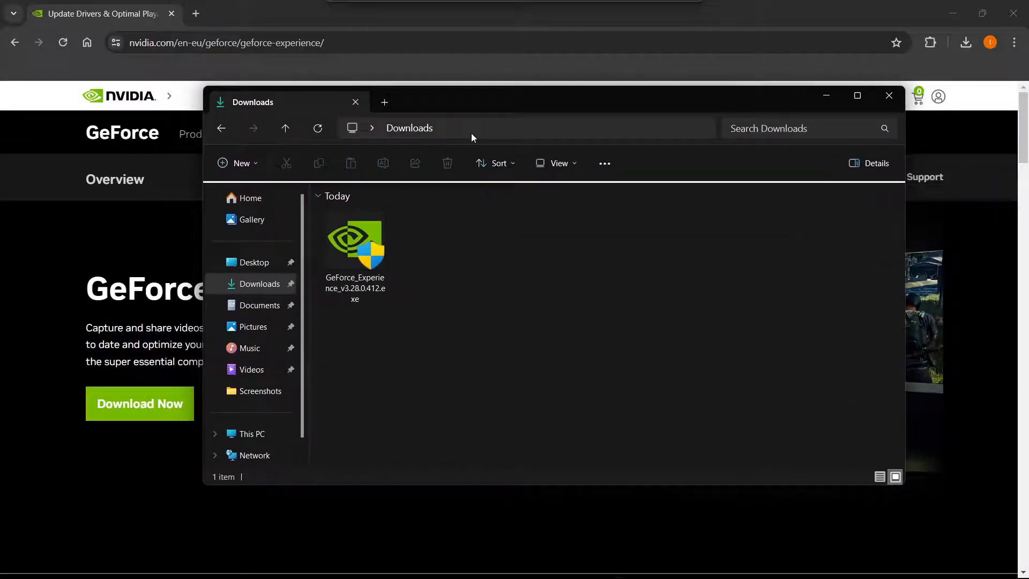
- Run GeForce_Experience_v3.28.0.412.exe from the Downloads folder to reach the license screen
left_click(355, 239)
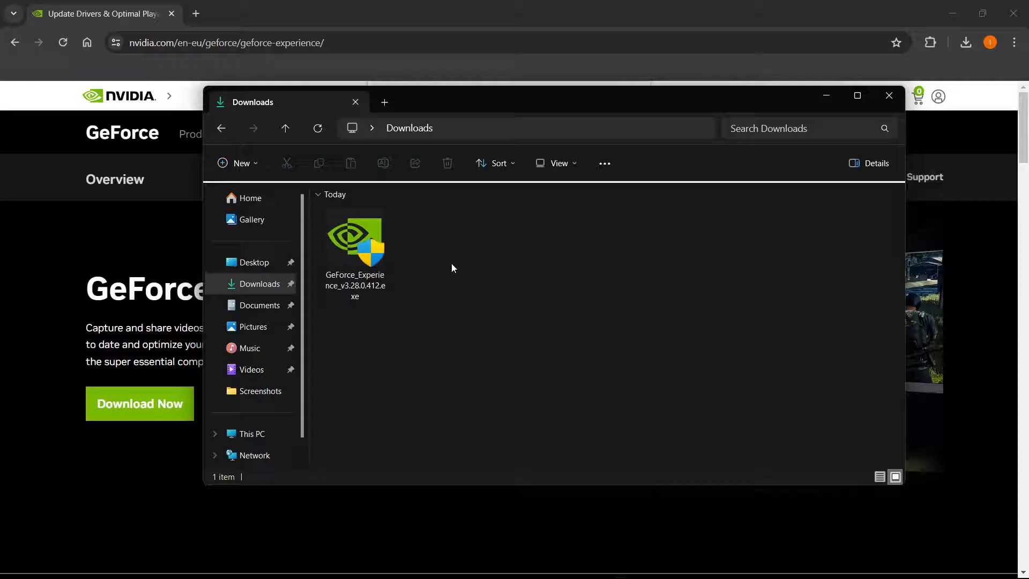
left_click(354, 239)
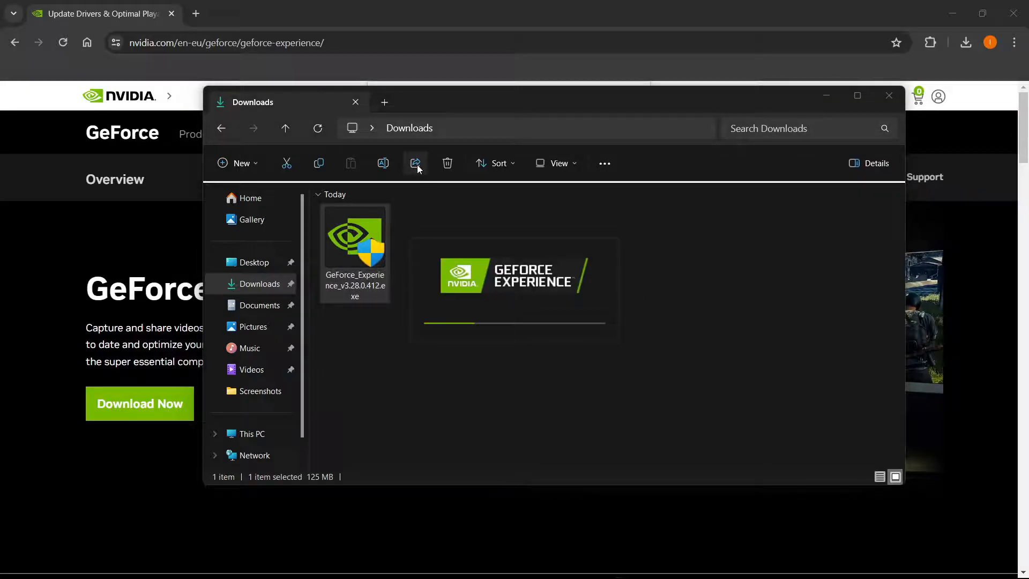
mouse_move(486, 283)
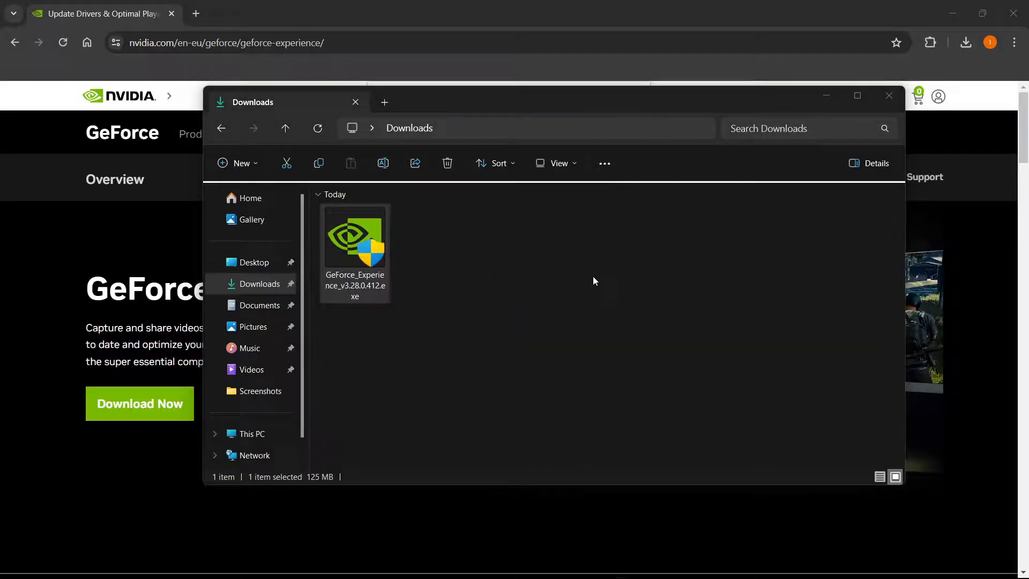
double_click(354, 239)
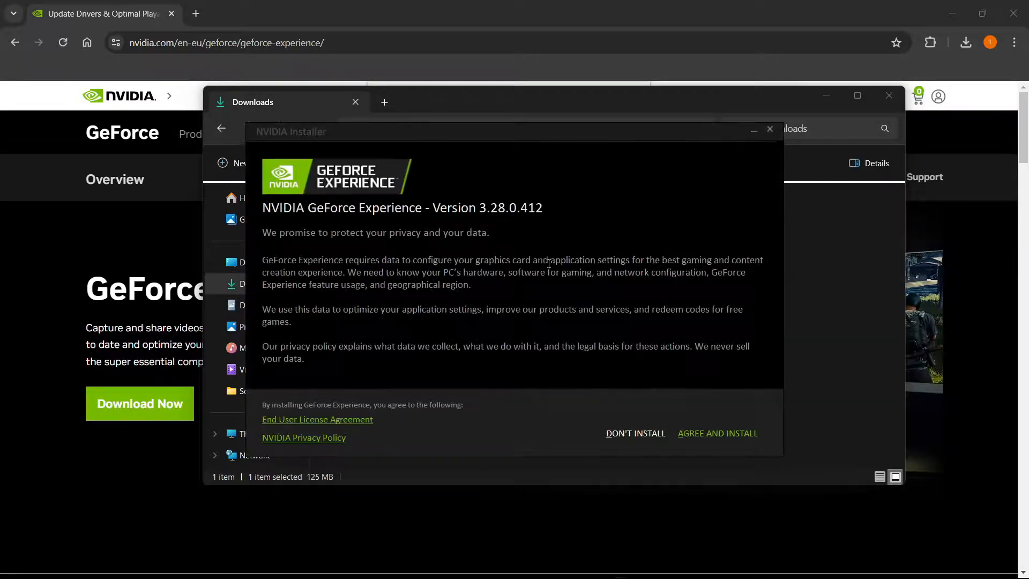
mouse_move(433, 269)
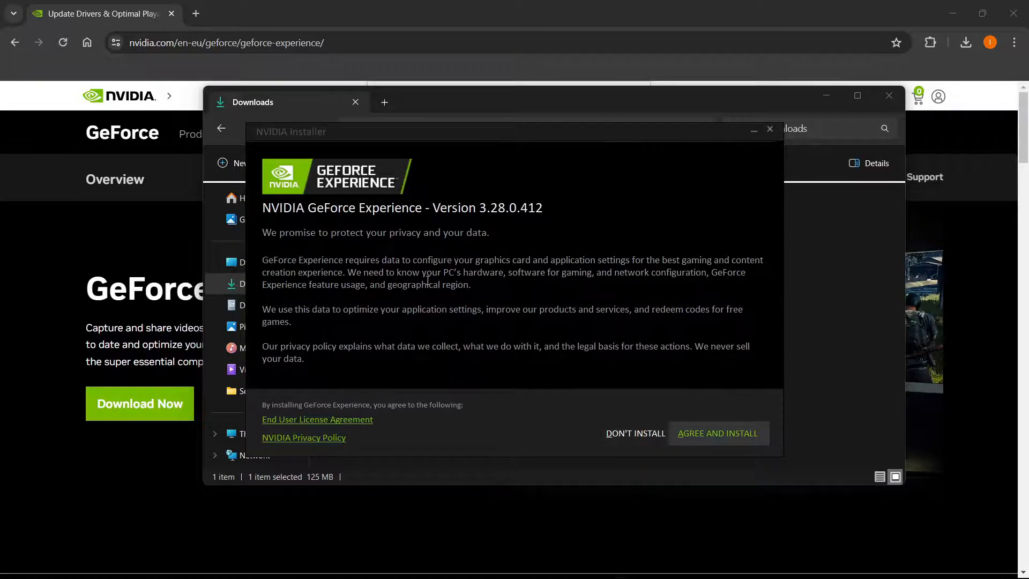
mouse_move(297, 452)
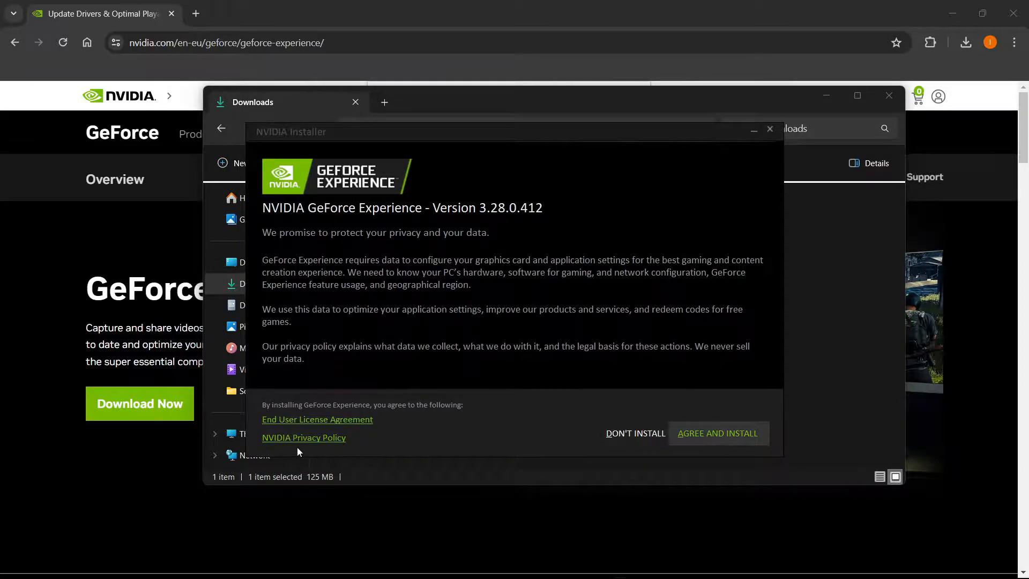
mouse_move(698, 386)
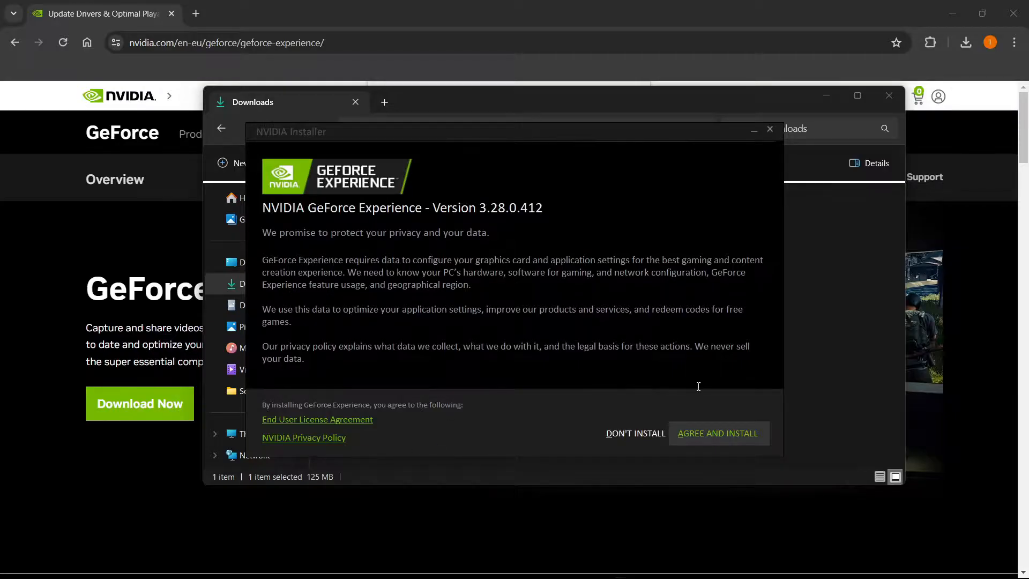
mouse_move(708, 372)
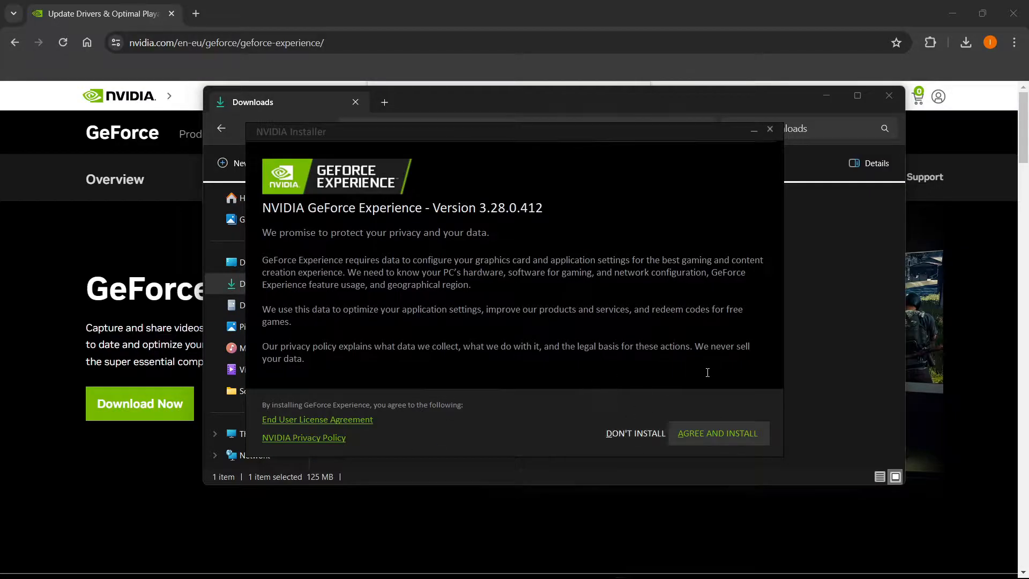
mouse_move(728, 330)
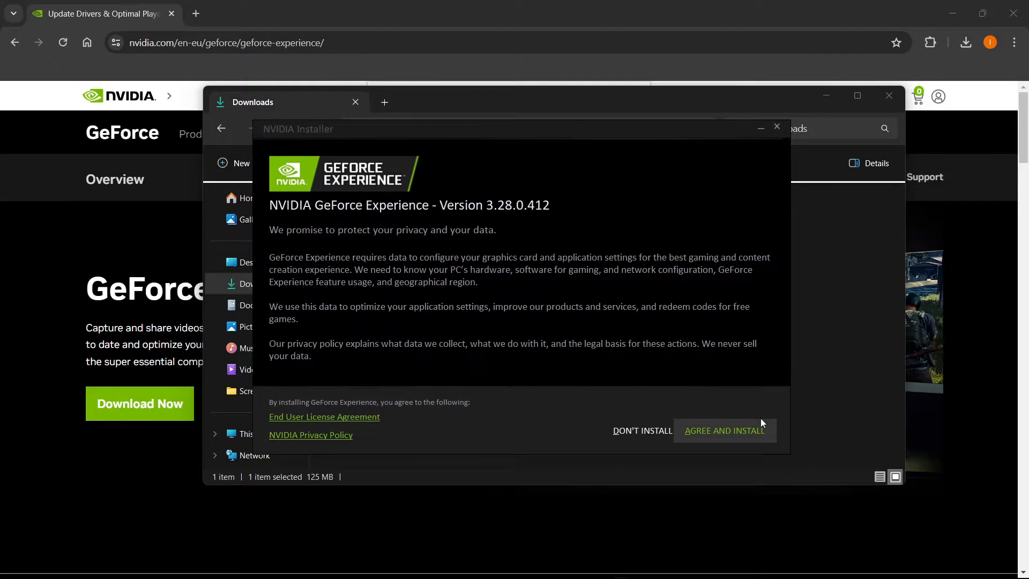
mouse_move(731, 442)
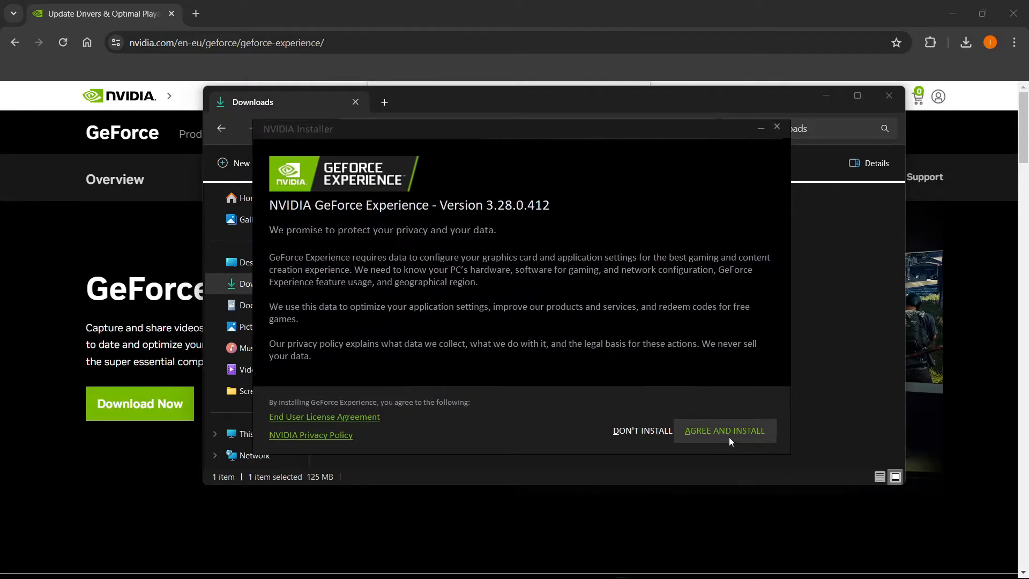